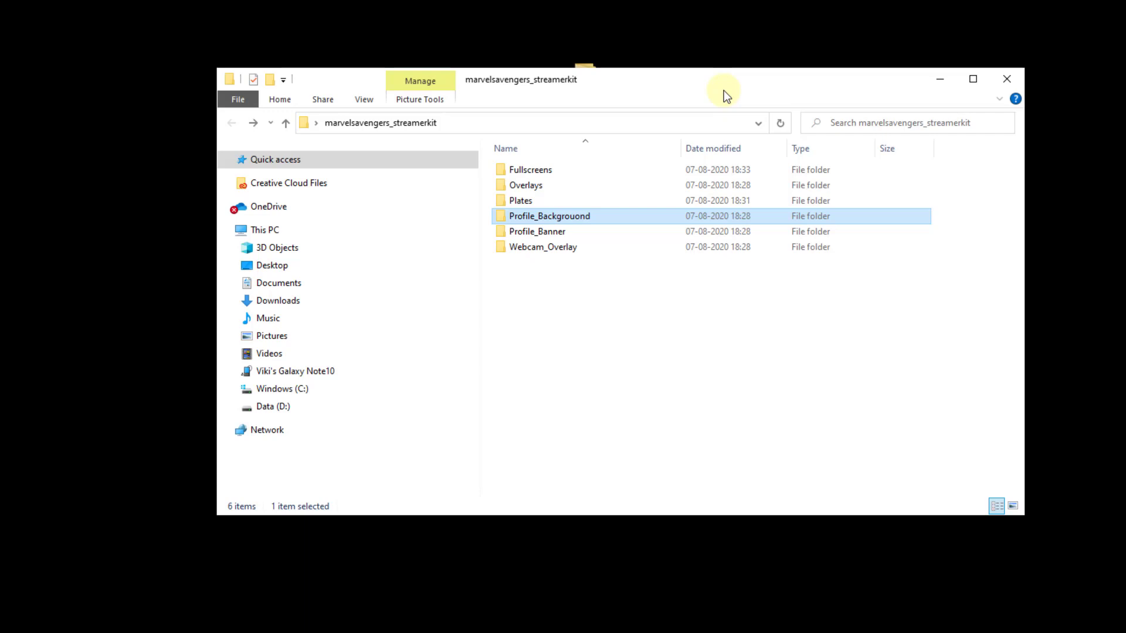
# - Preview the BRB_1920x1080_A image from the Fullscreens folder in Photos, then close it
pyautogui.doubleClick(530, 169)
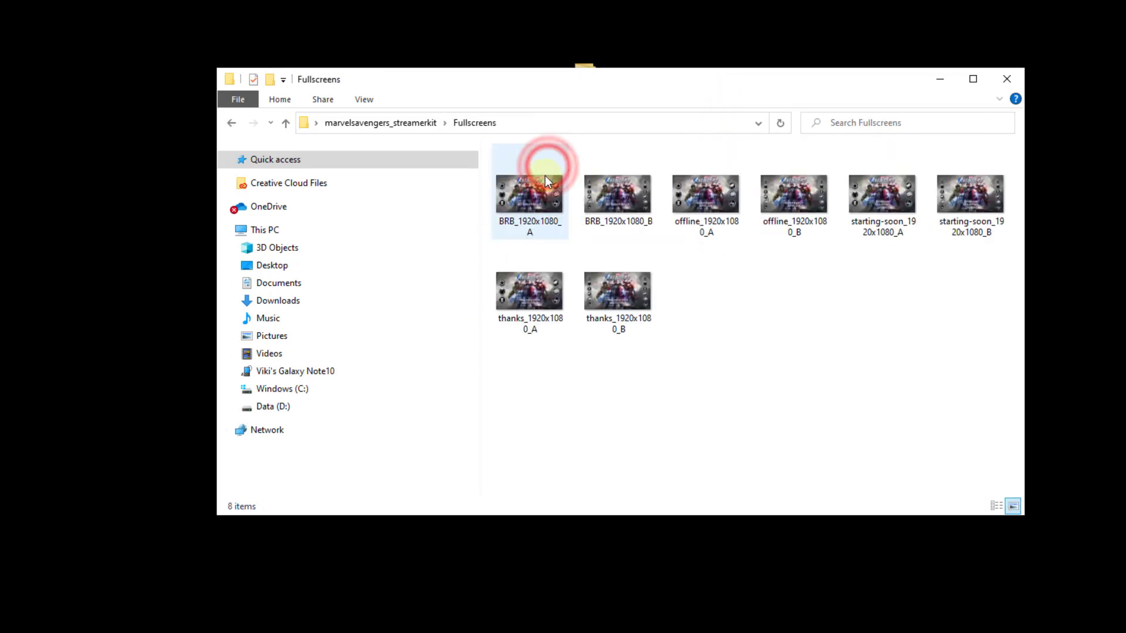
pyautogui.click(529, 195)
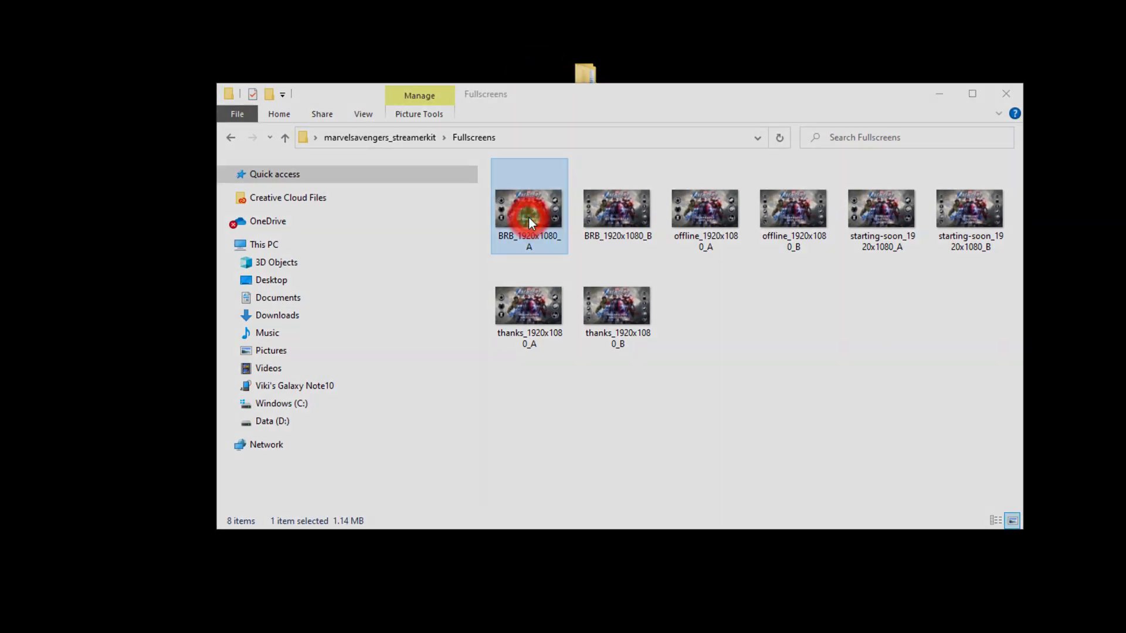
pyautogui.doubleClick(528, 208)
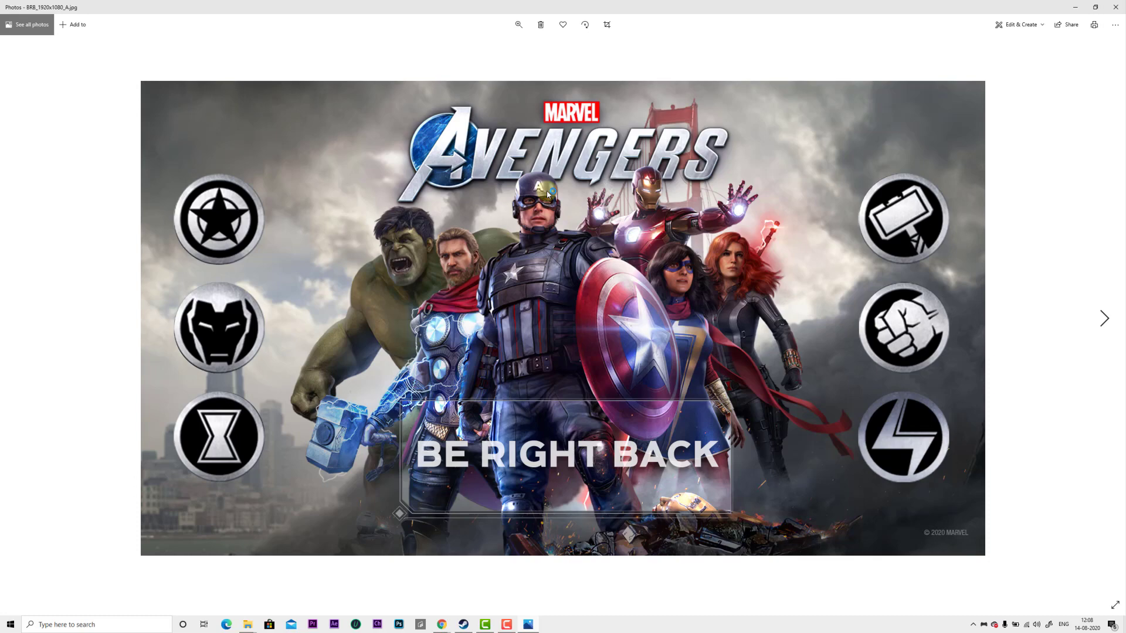
pyautogui.click(1104, 317)
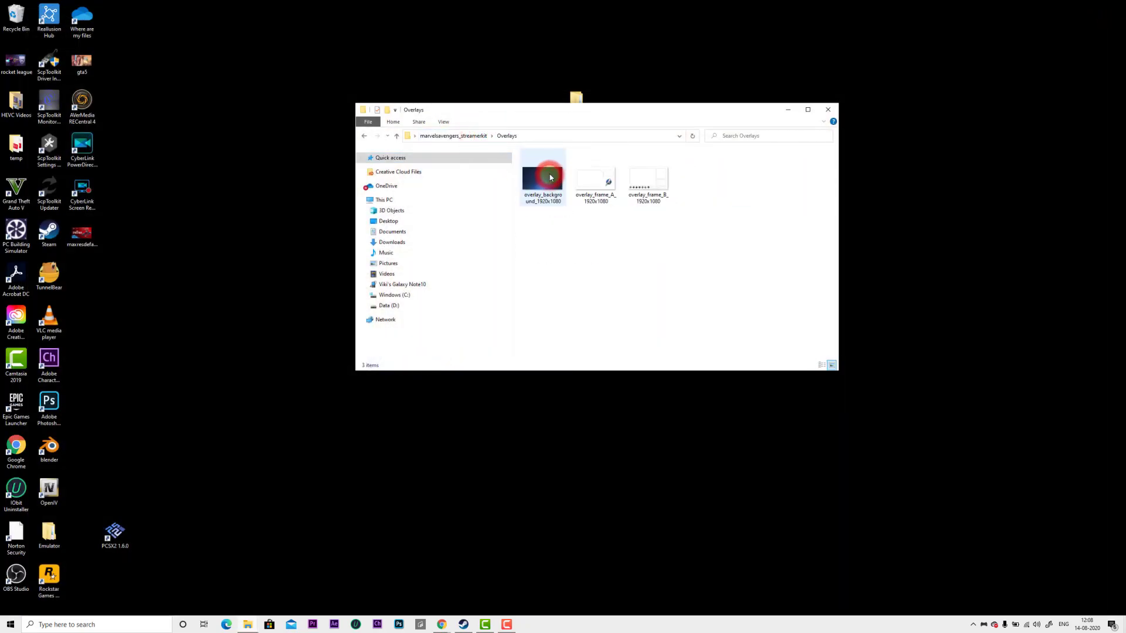
# - Preview overlay_background_1920x1080, close Photos, and go back to the marvelsavengers_streamerkit folder
pyautogui.doubleClick(542, 177)
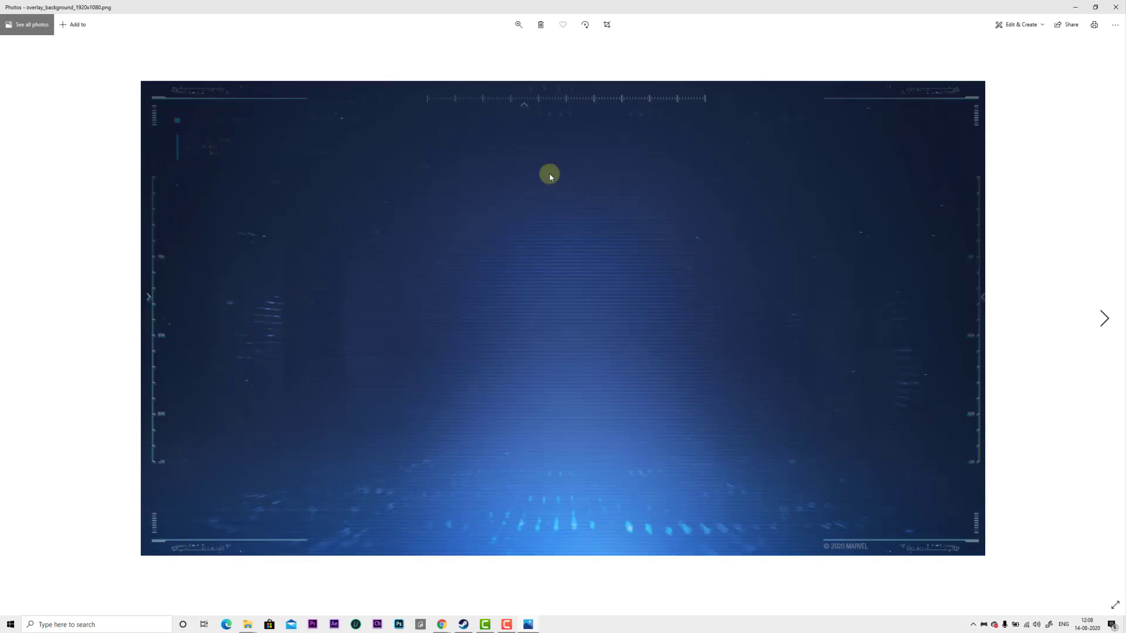
pyautogui.click(1104, 318)
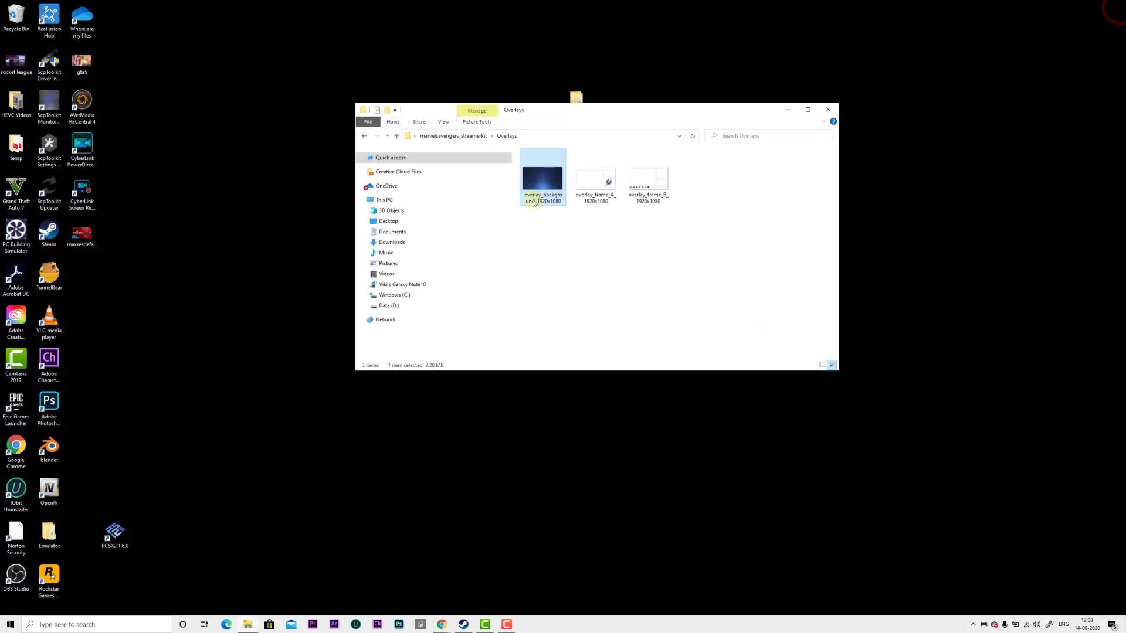
pyautogui.click(364, 135)
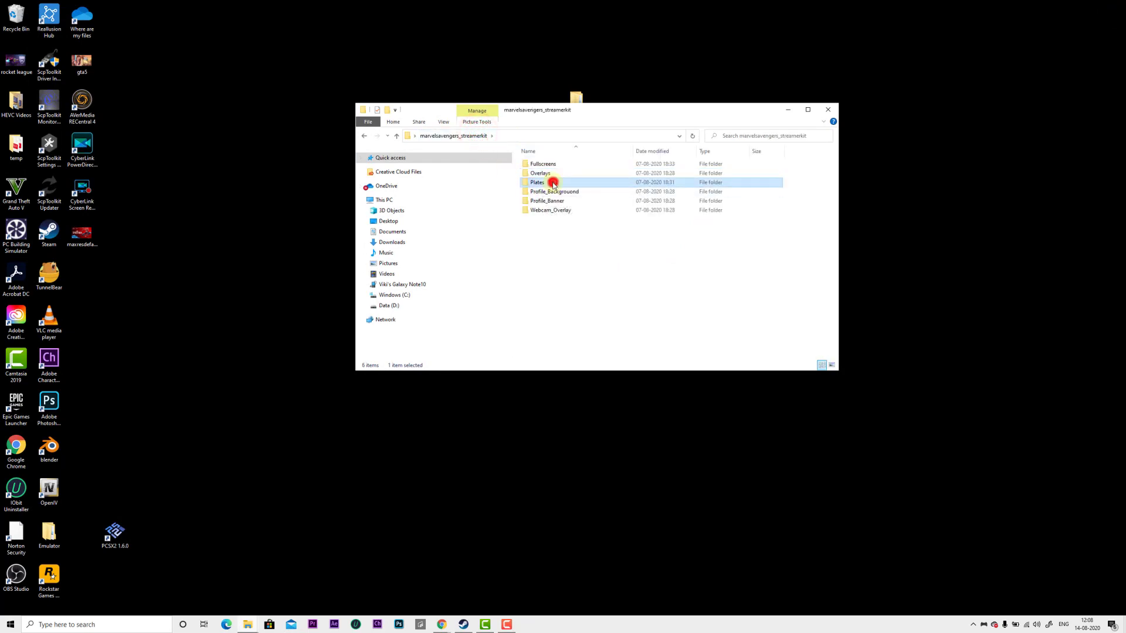
pyautogui.doubleClick(553, 182)
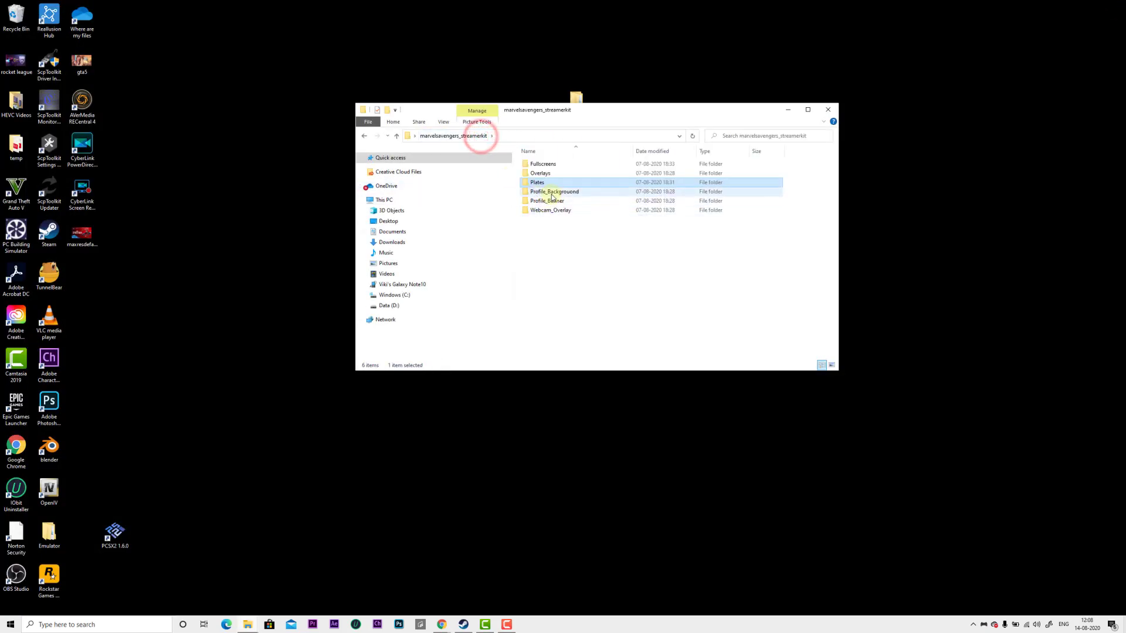
# - Preview the profile background image, open Profile_Banner, then return to the streamer kit folder
pyautogui.doubleClick(553, 191)
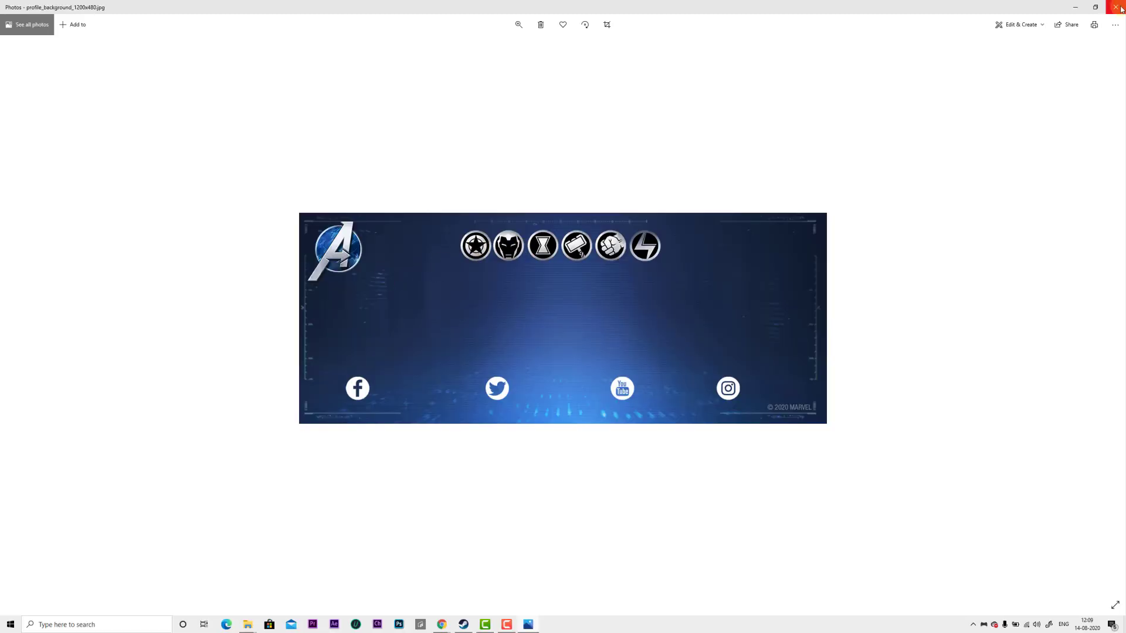
pyautogui.click(1120, 7)
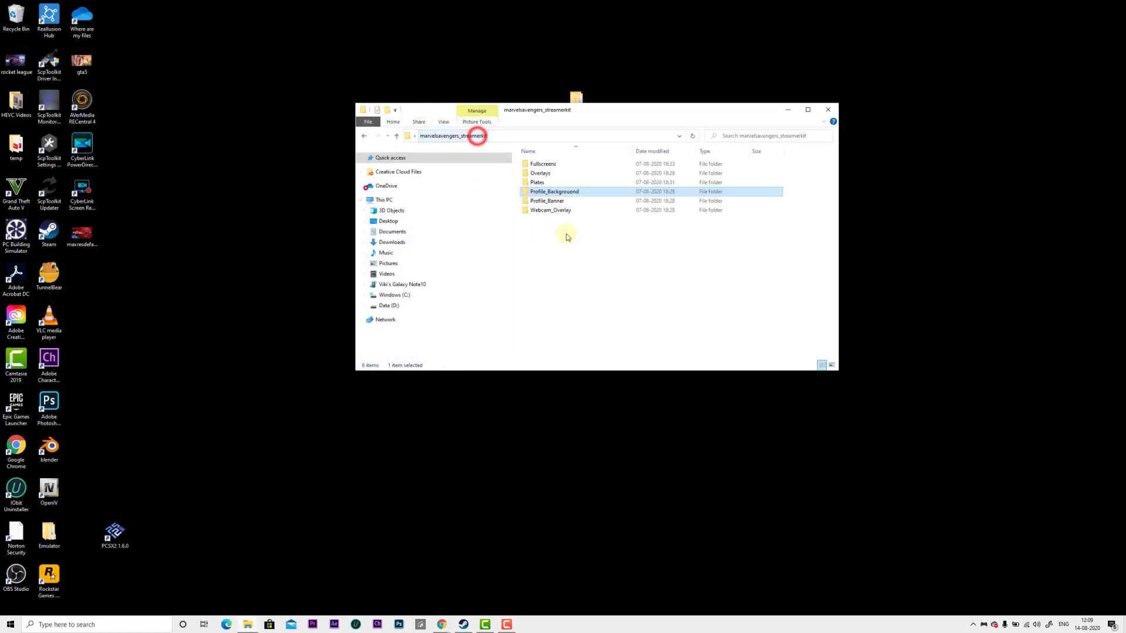
pyautogui.doubleClick(547, 201)
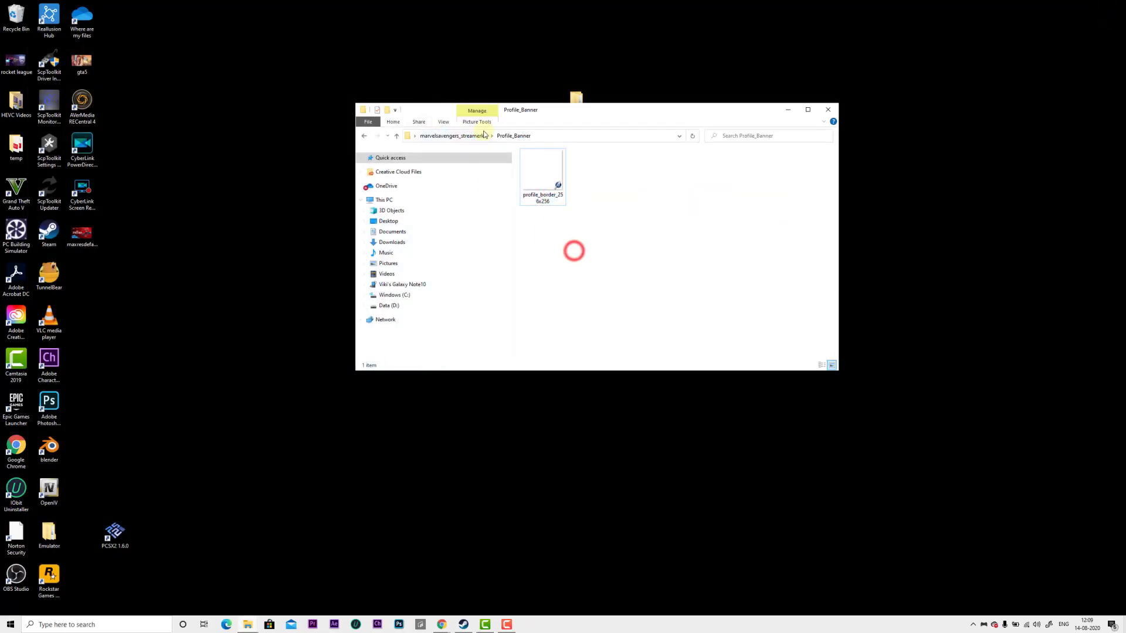
pyautogui.click(396, 135)
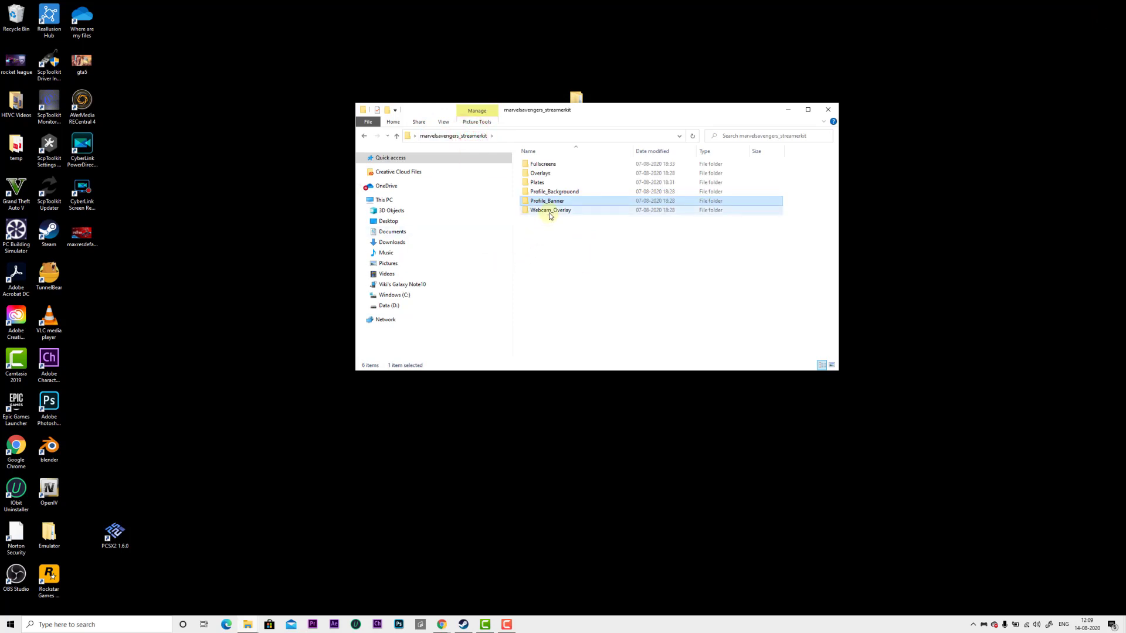
# - Open Webcam_Overlay and preview the webcam overlay background image
pyautogui.doubleClick(550, 209)
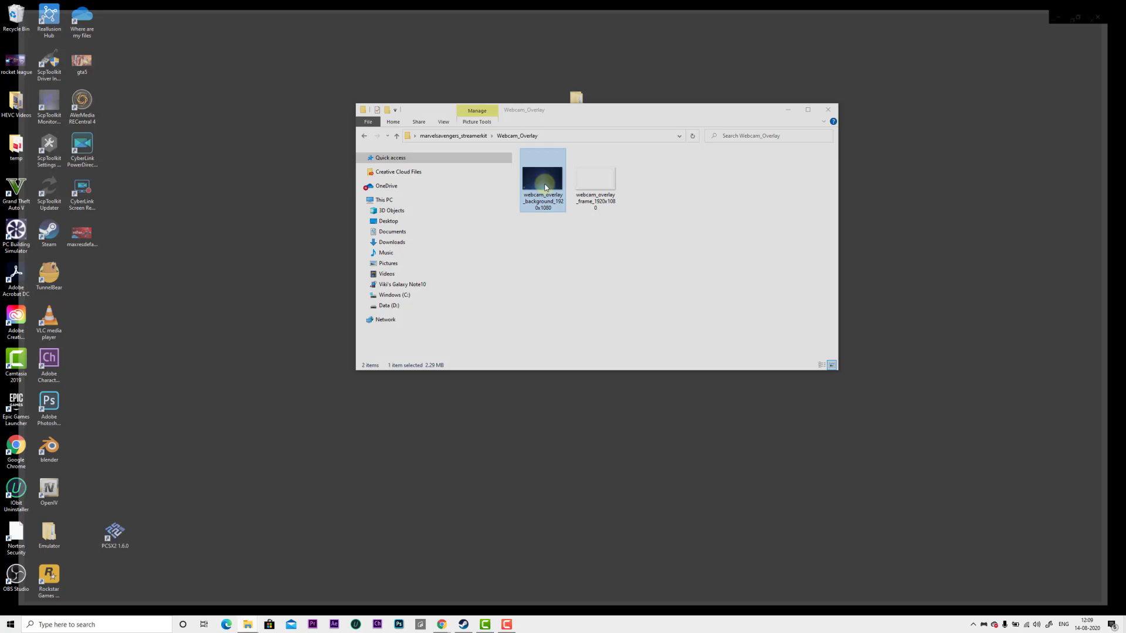
pyautogui.doubleClick(543, 176)
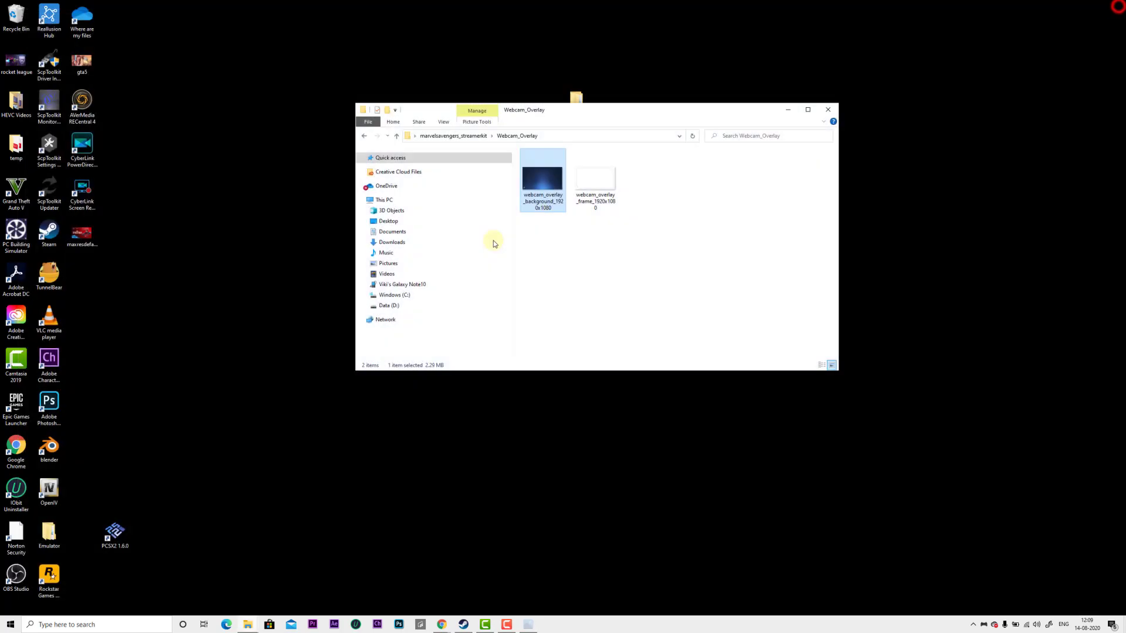
pyautogui.click(396, 135)
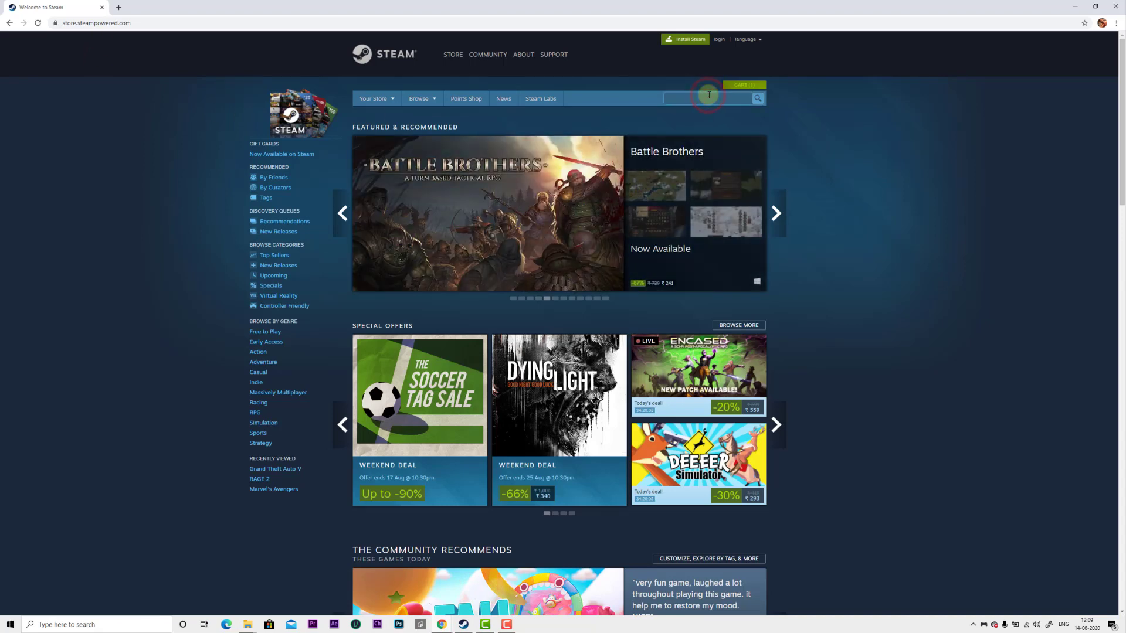
# - Search Steam for 'marvel avengers' and view all of the game's recent announcements
pyautogui.write('marvel avengers')
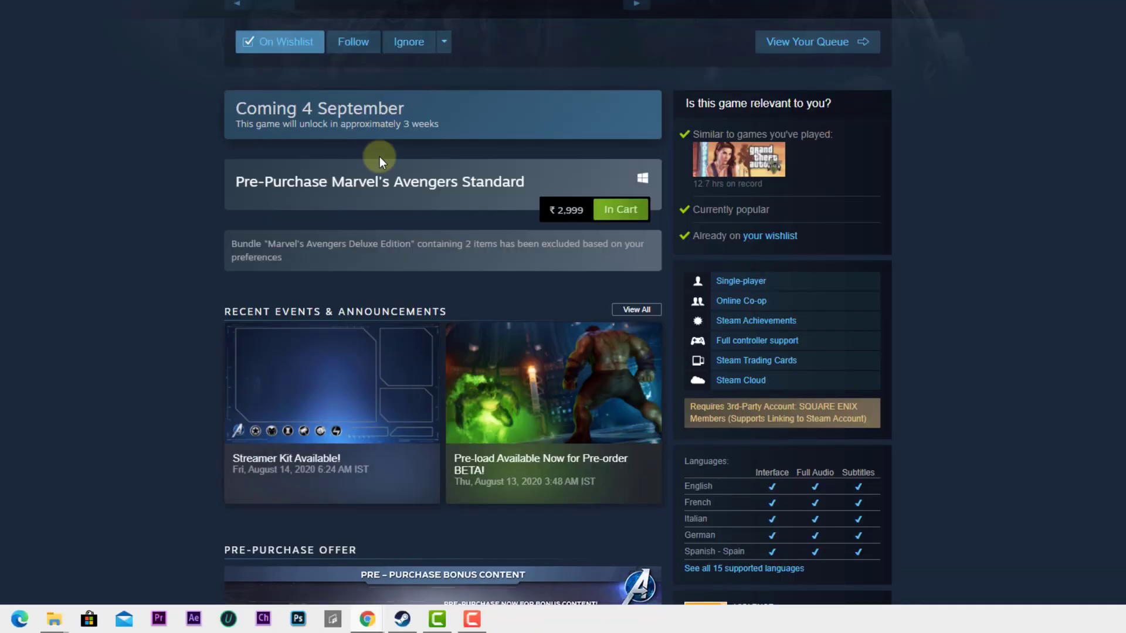
pyautogui.scroll(-3)
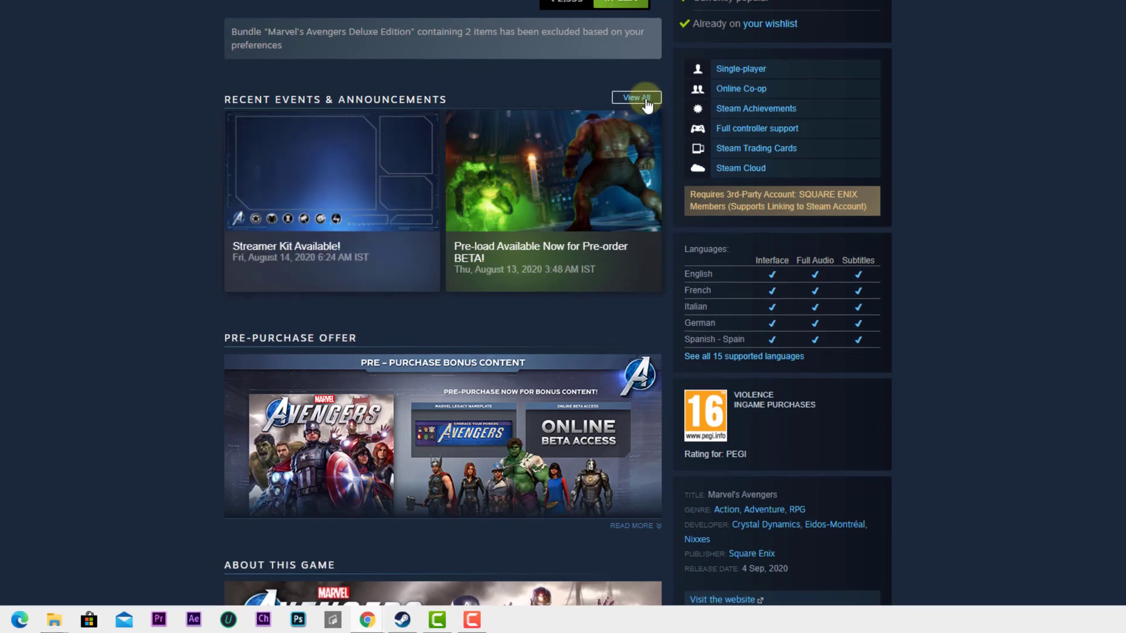
pyautogui.click(635, 97)
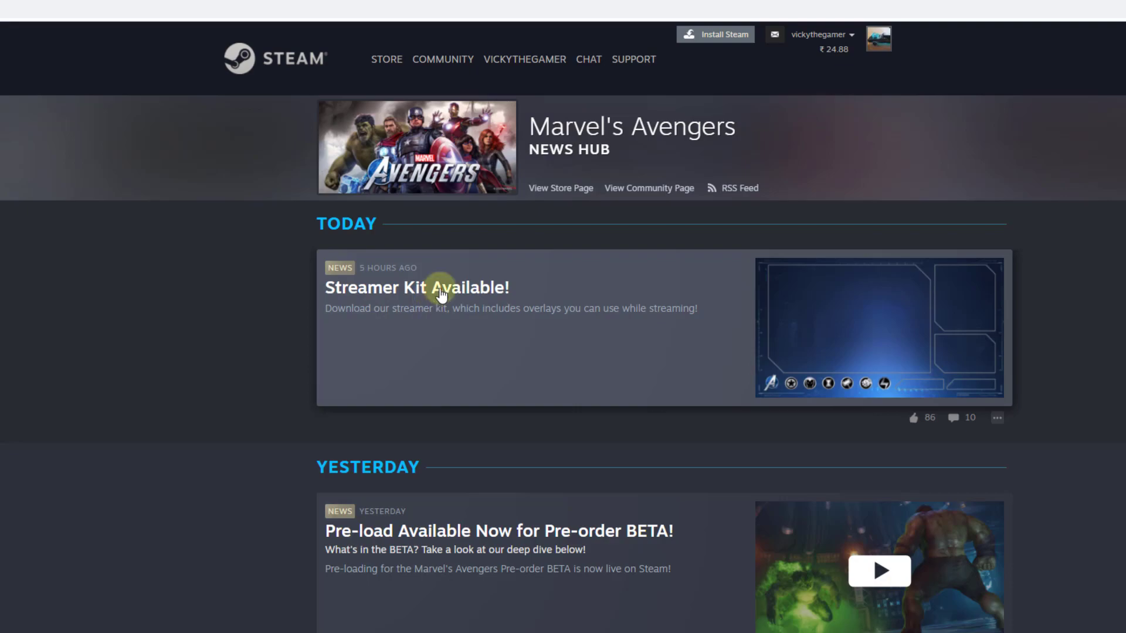
# - Open the Streamer Kit Available! announcement and follow the playavengers.games/2k2 download link
pyautogui.click(417, 287)
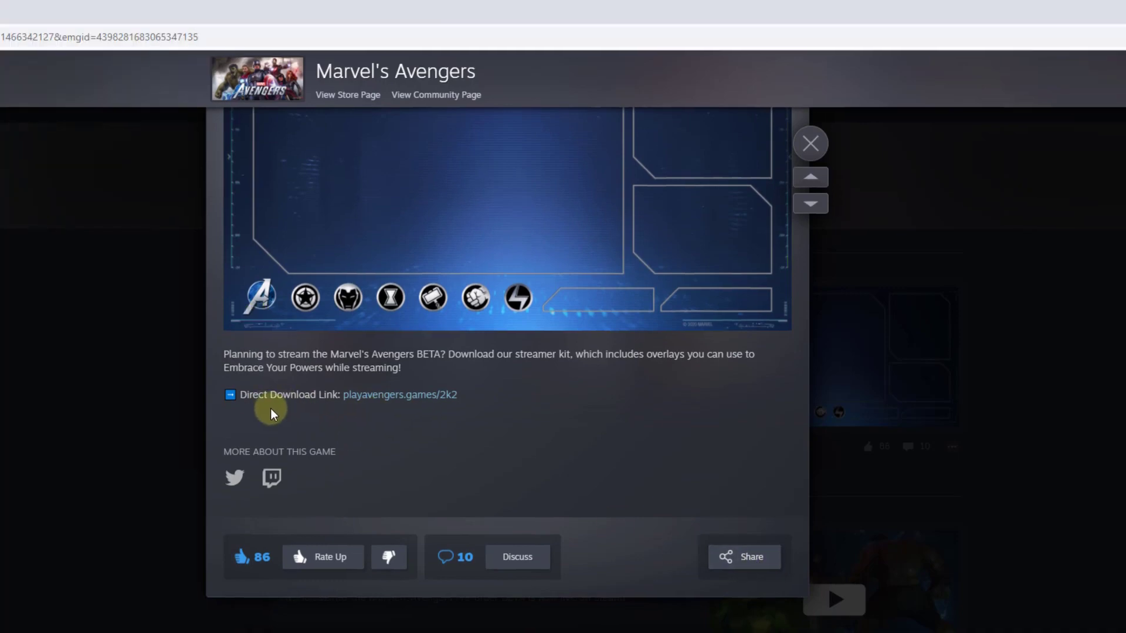
pyautogui.moveTo(393, 409)
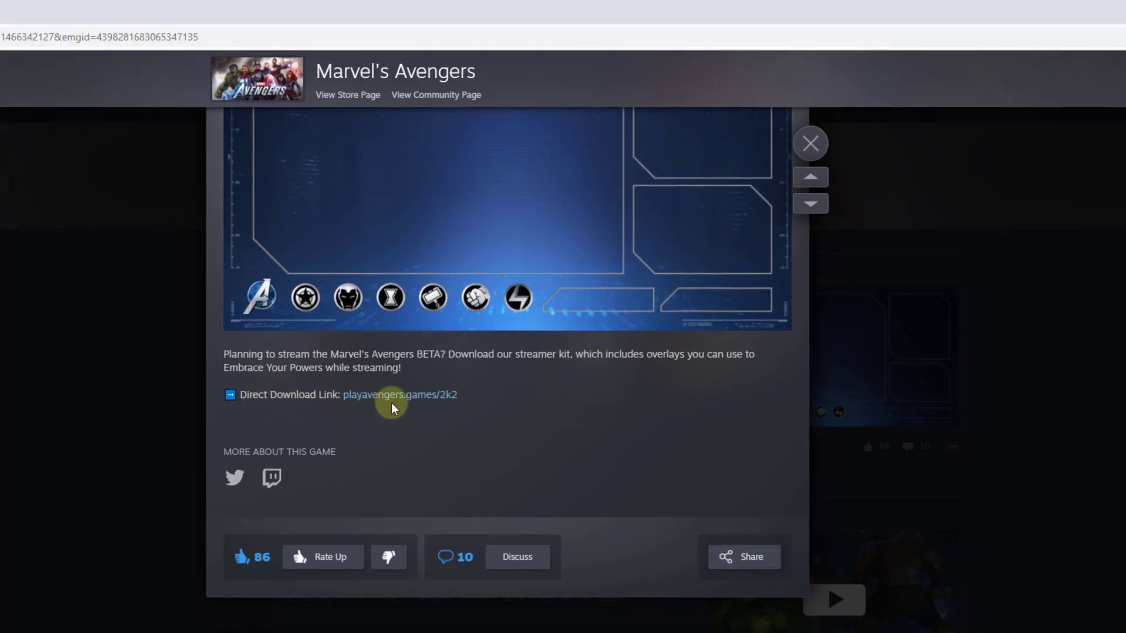
pyautogui.click(399, 394)
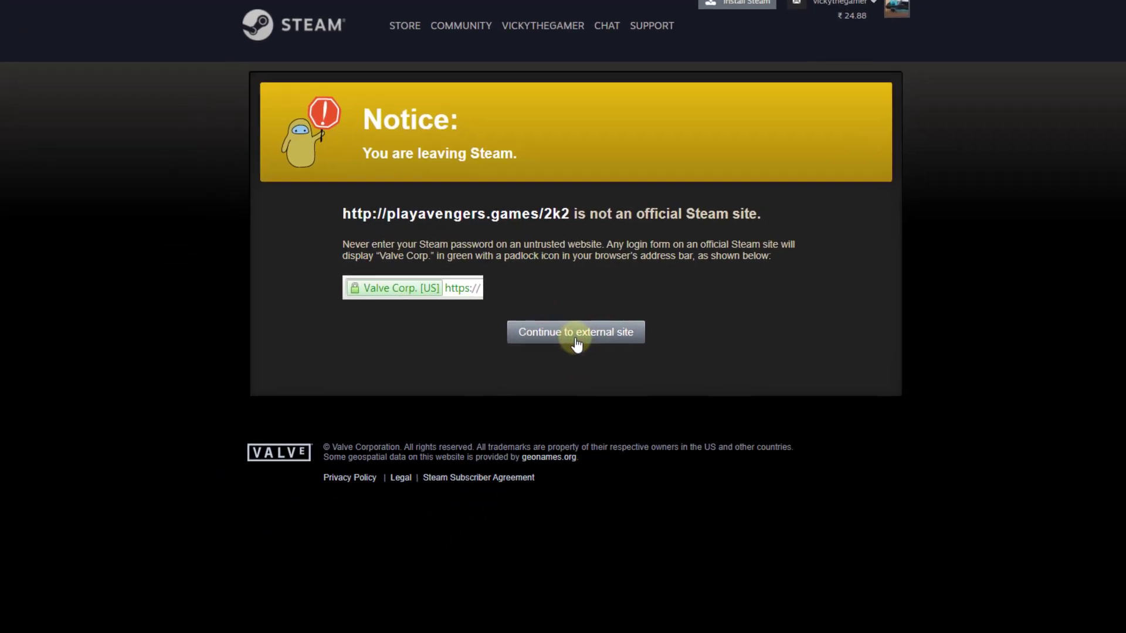
# - Continue to the external site so the streamer kit zip downloads in Chrome
pyautogui.click(575, 332)
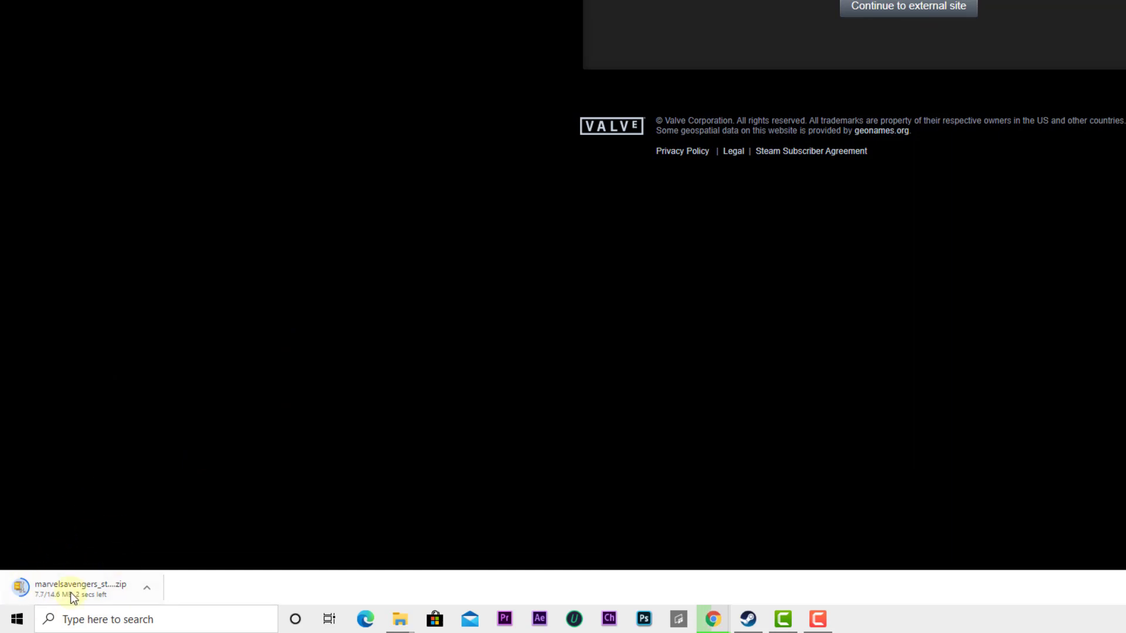
pyautogui.moveTo(85, 460)
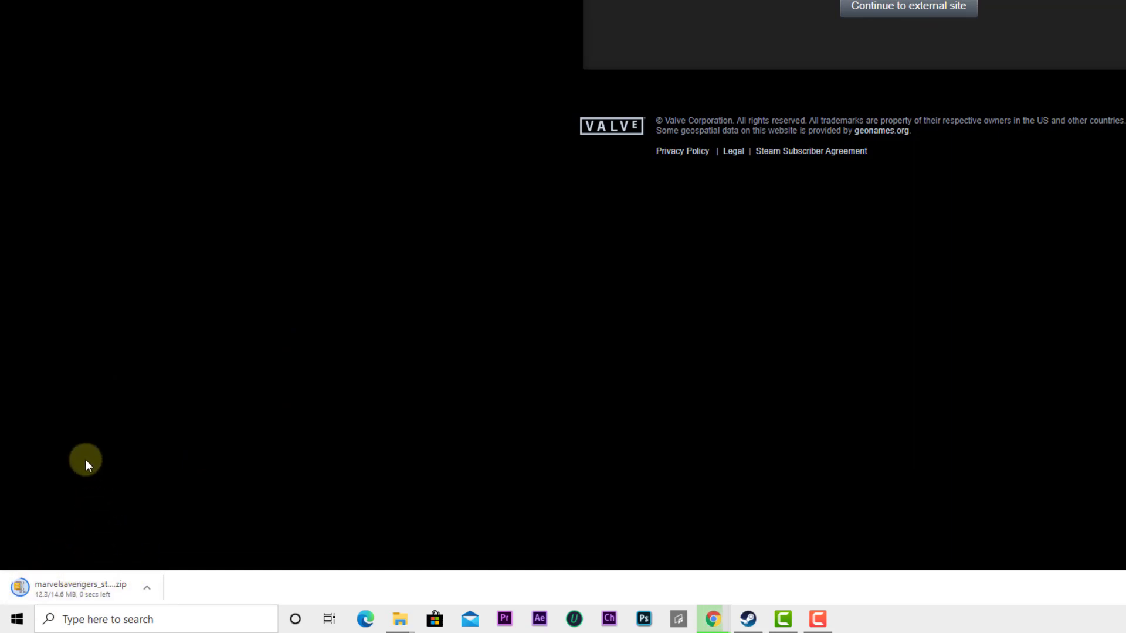